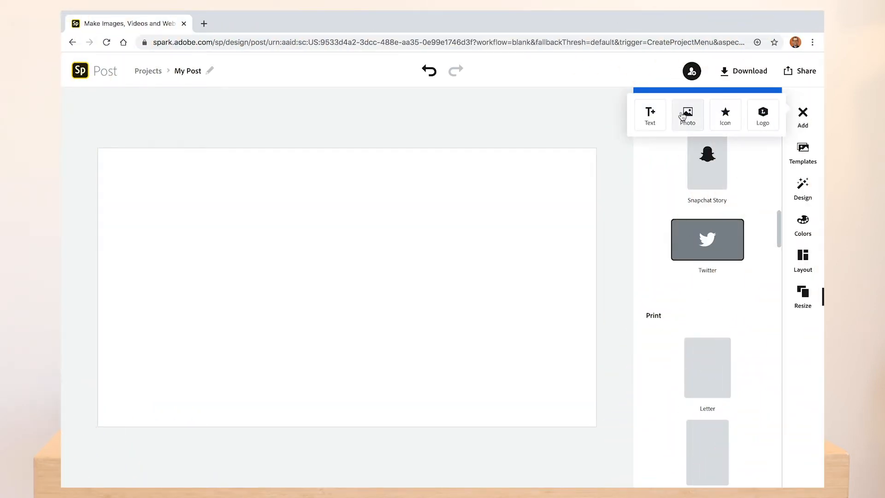
Insert the perfume bottle photo onto the canvas and start a new text element.
left_click(687, 114)
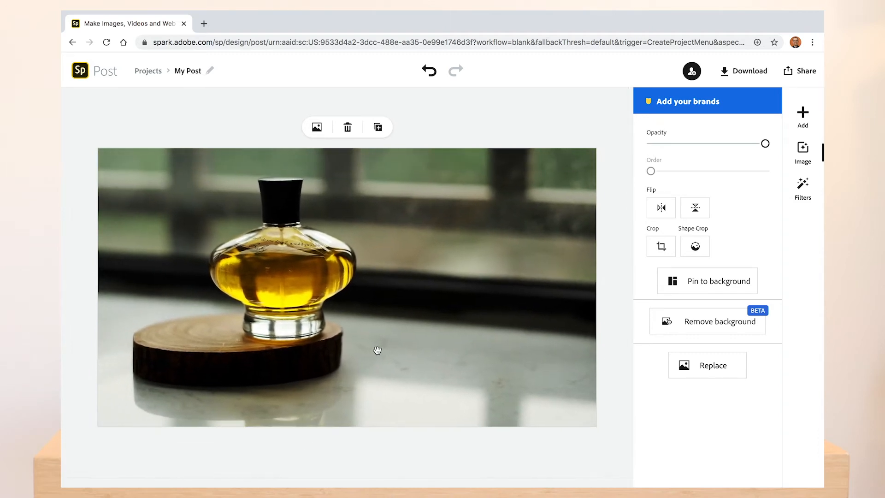
left_click(802, 188)
type("Radiance")
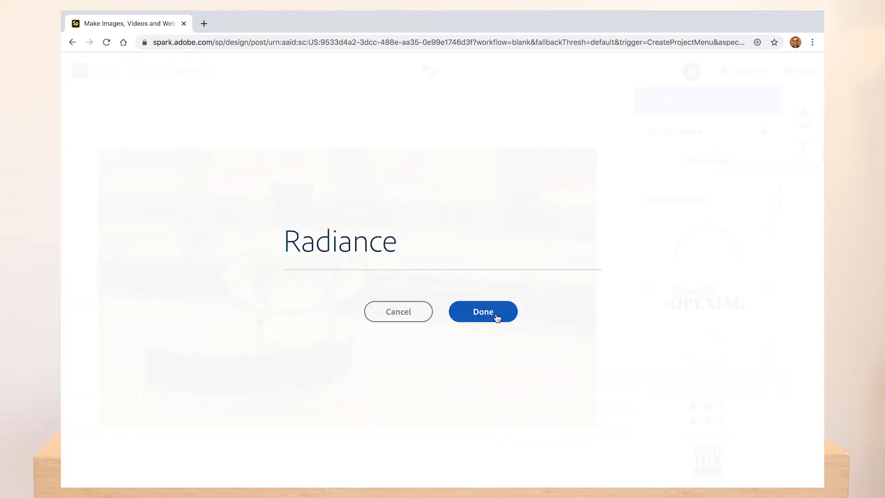
Style 'Radiance' in Old Standard TT Italic, dark colour, on a white brushstroke backing.
left_click(482, 311)
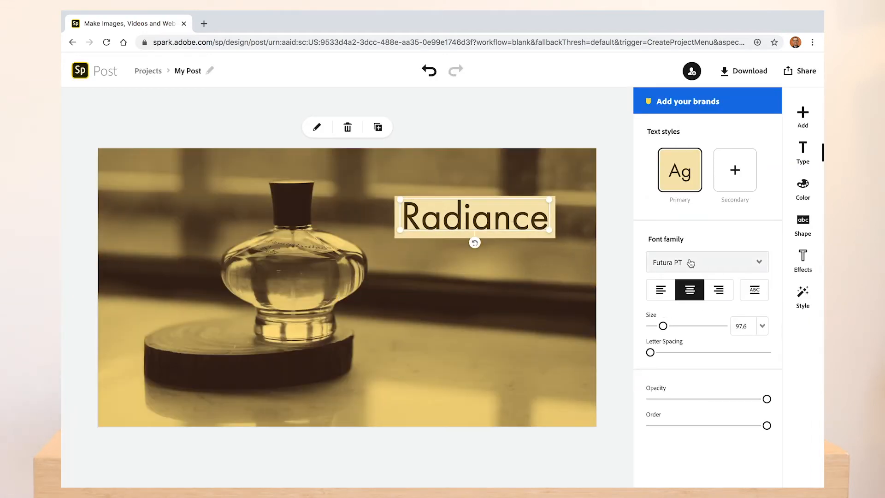
left_click(706, 262)
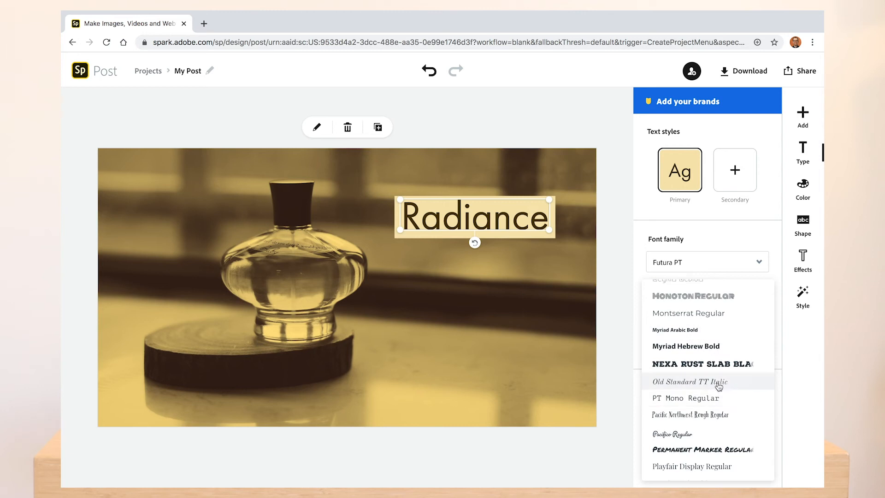
left_click(801, 186)
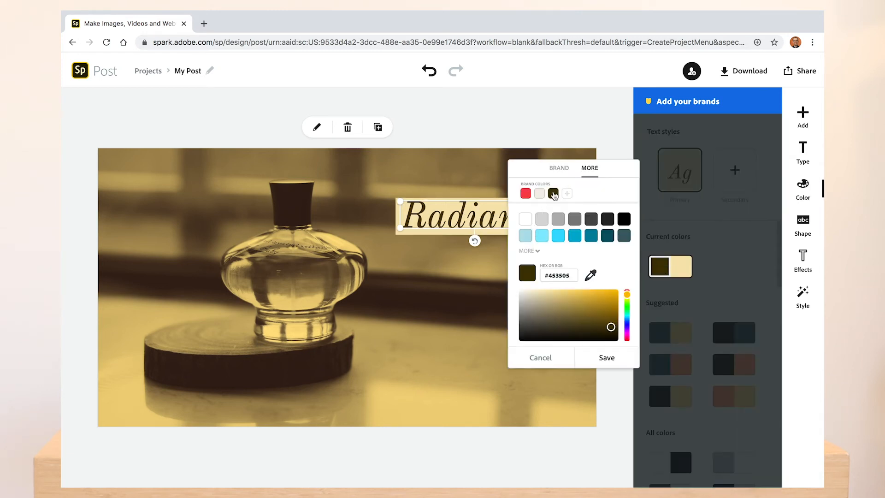
left_click(539, 358)
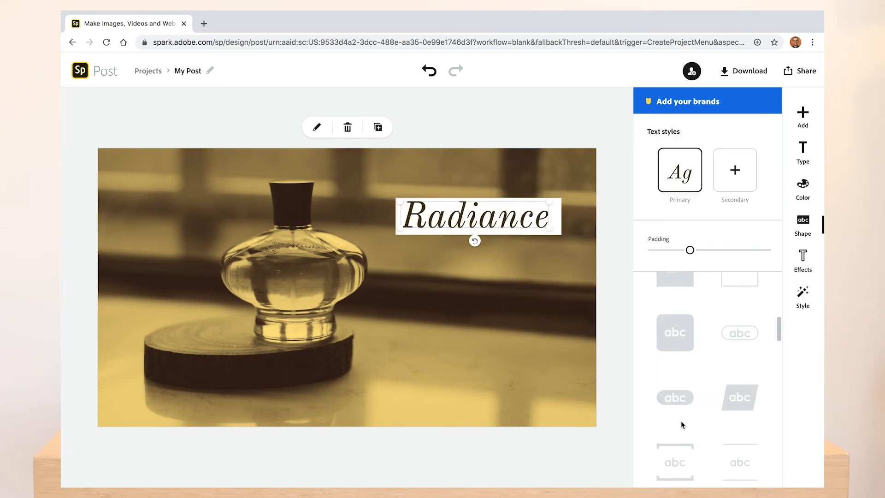
left_click(739, 348)
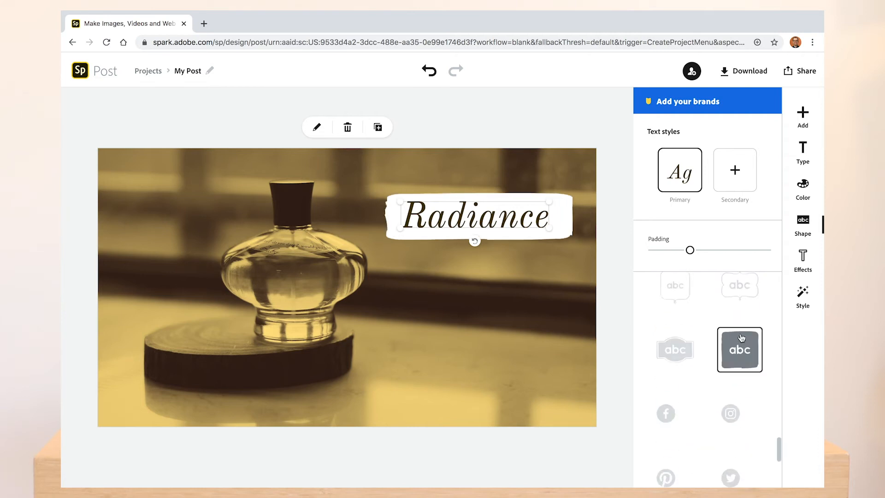
Add another text element to the post below the title.
left_click(685, 101)
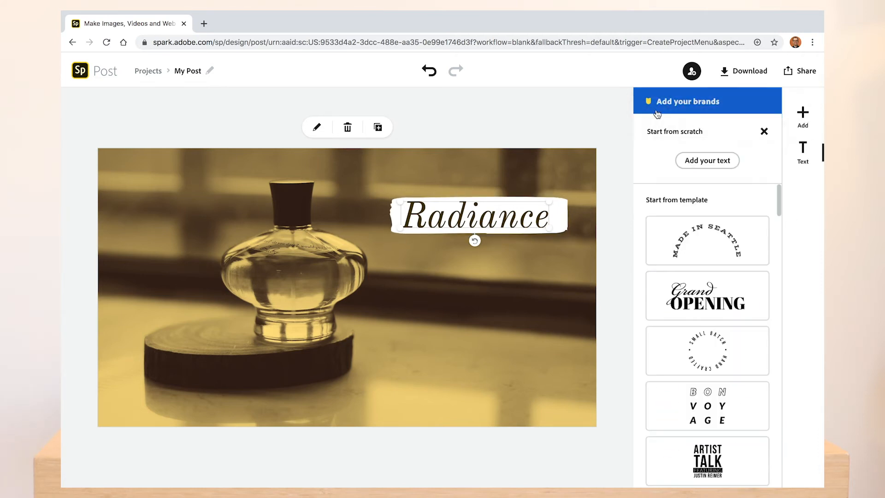
left_click(707, 161)
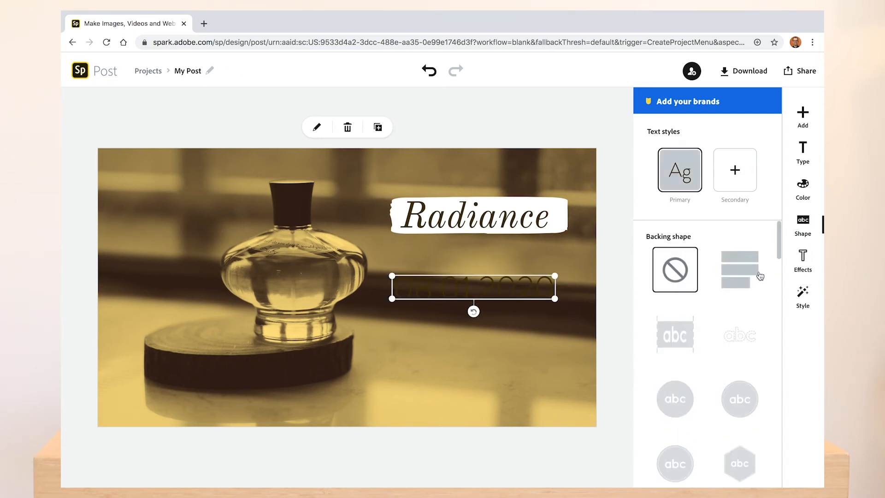
Place the second text element beneath the Radiance title.
left_click(802, 185)
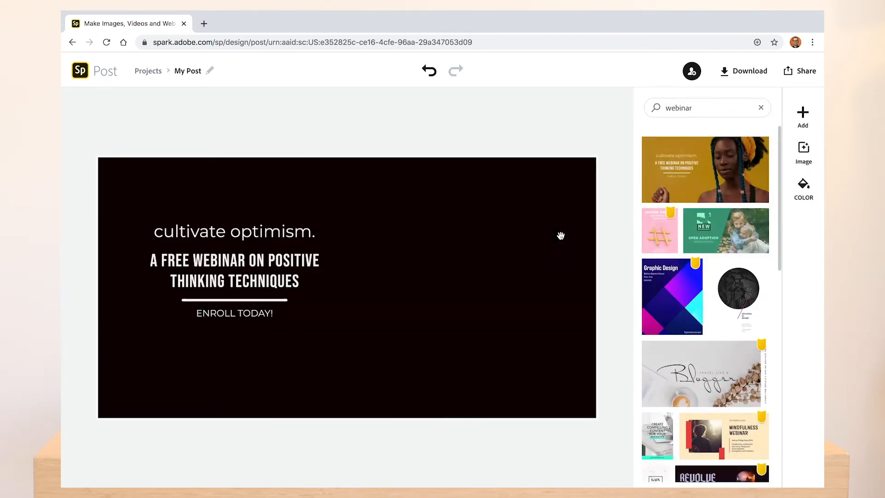
Make the template background dark red and retitle the top line 'Cybersecurity'.
left_click(803, 189)
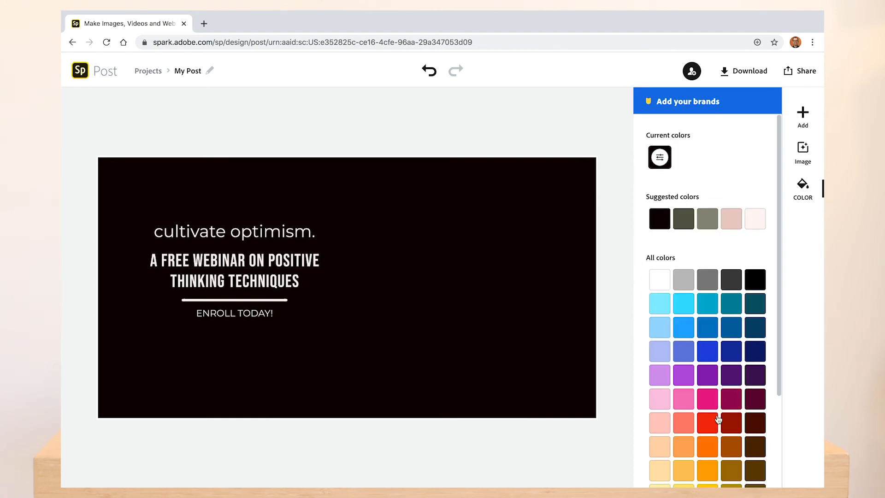
left_click(730, 423)
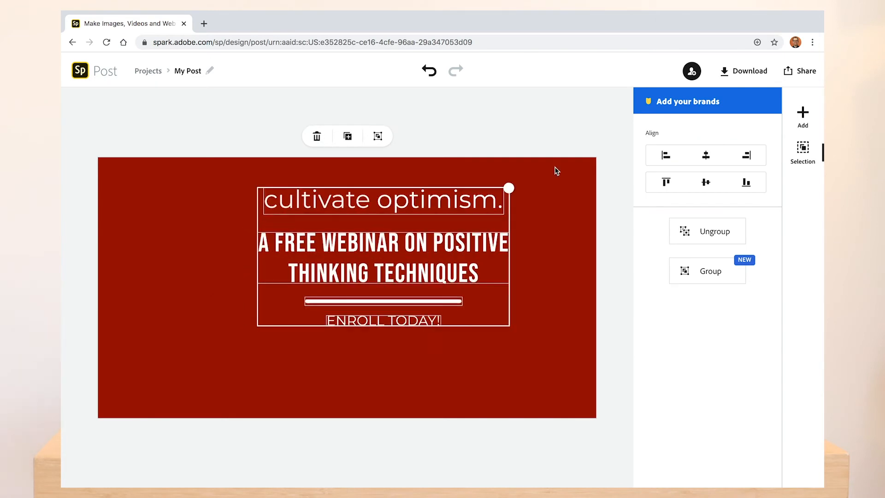
type("Cybersecurity")
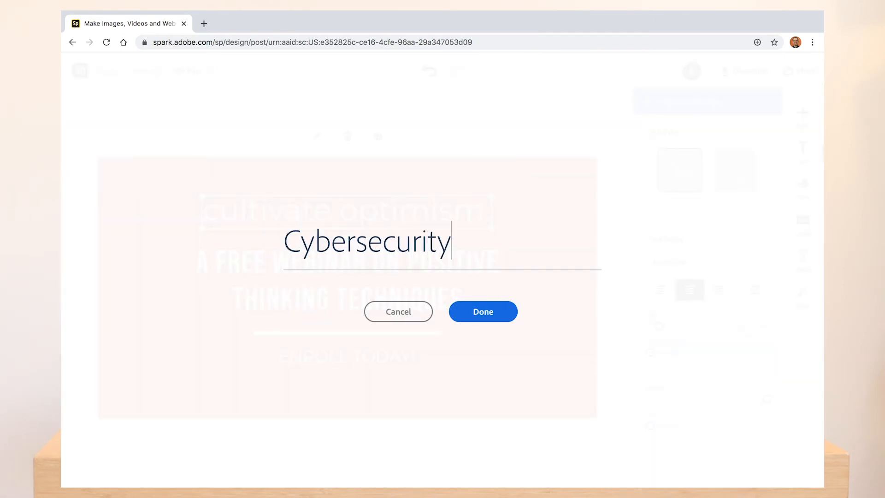
left_click(482, 311)
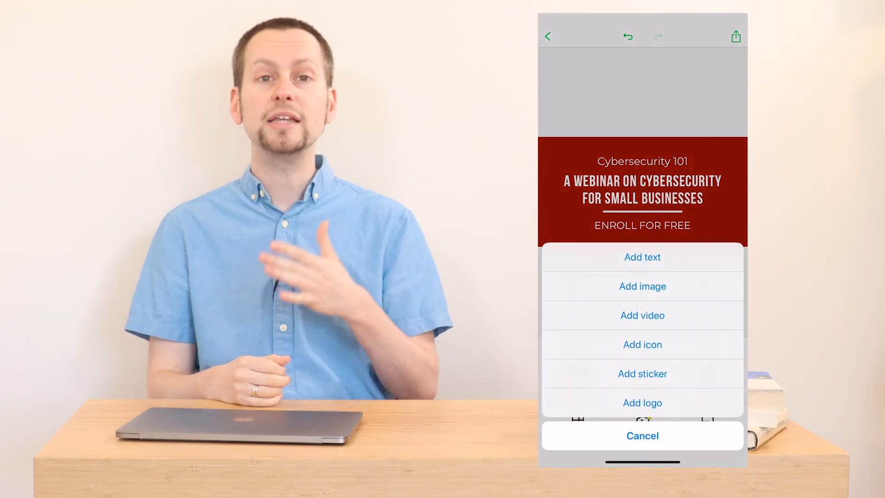
Search stickers for 'Live' and browse the matching results.
left_click(641, 374)
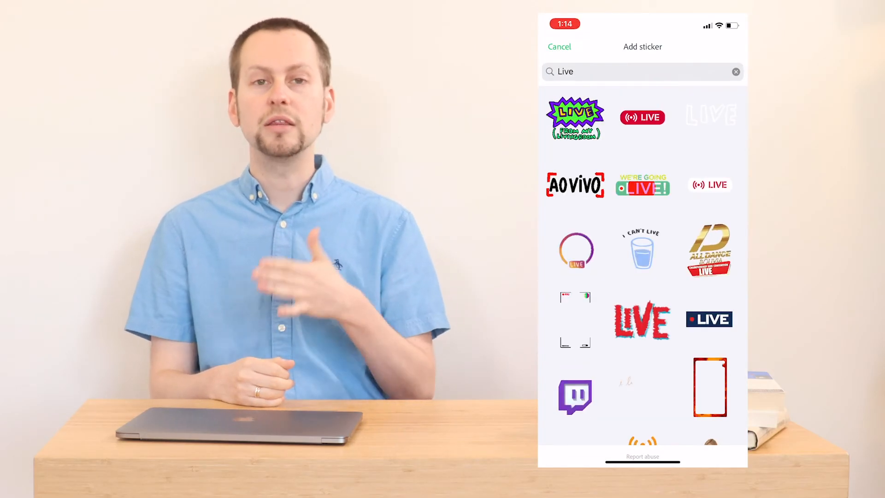
scroll("down", 3)
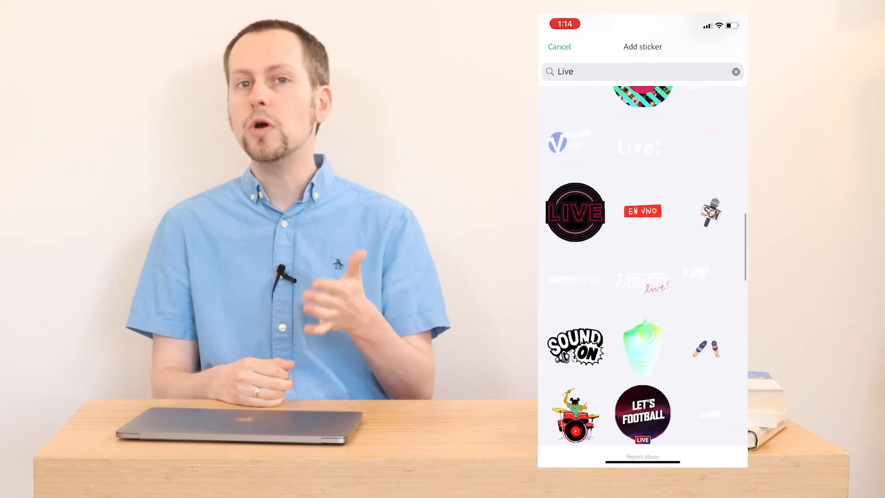